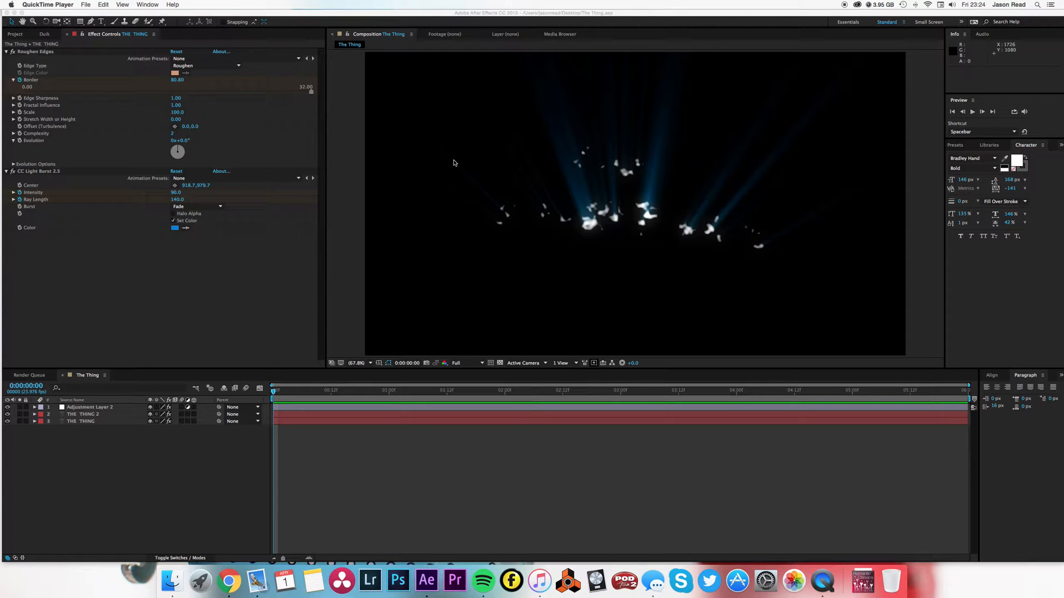
mouse_move(429, 433)
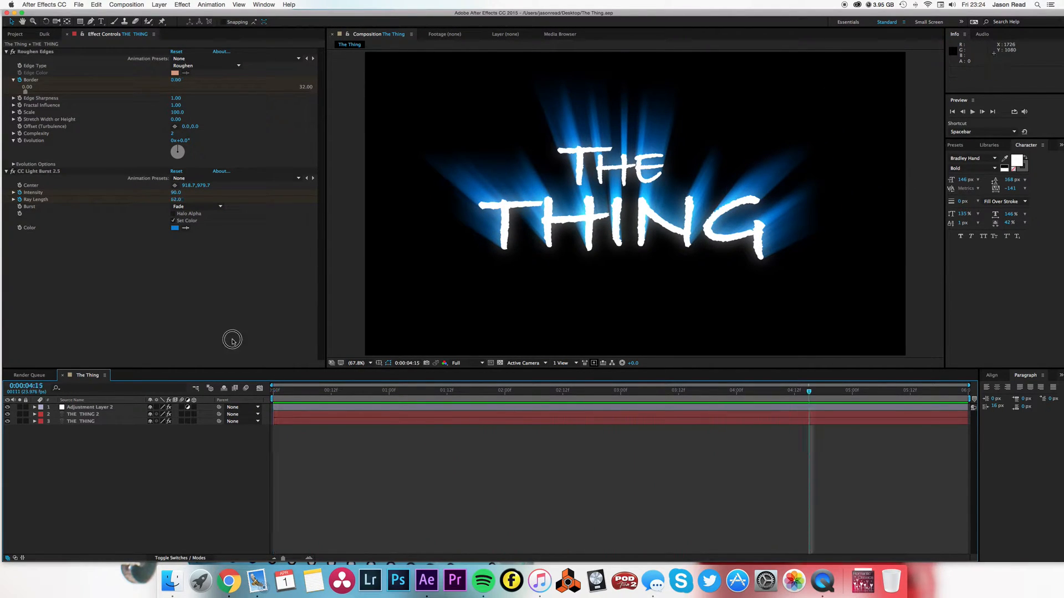
Open the THE THING reference JPEG from the Project panel in the Footage viewer
click(15, 34)
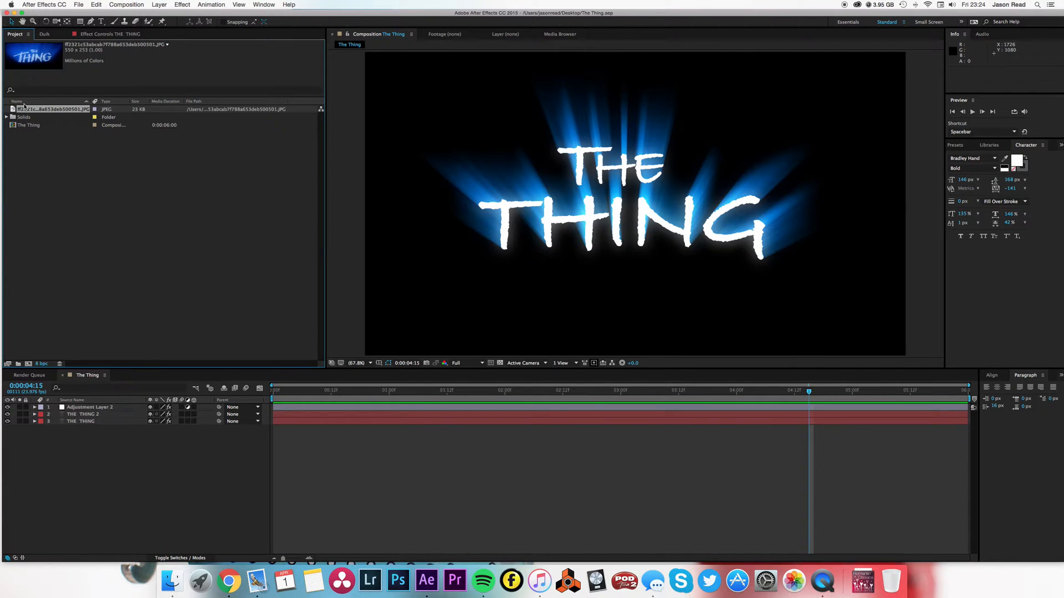
double_click(48, 109)
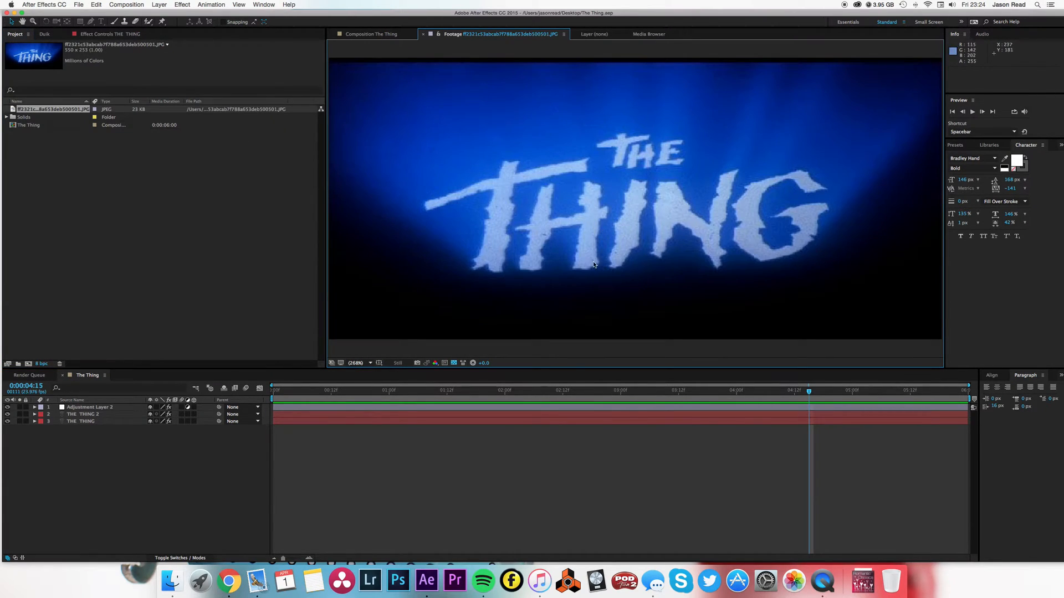
mouse_move(59, 350)
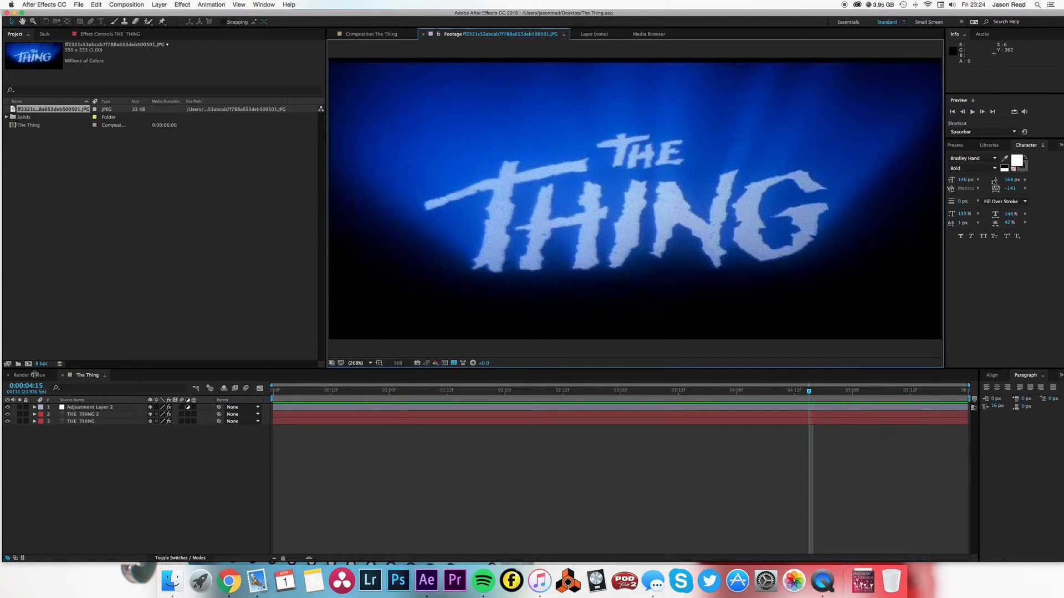
click(370, 34)
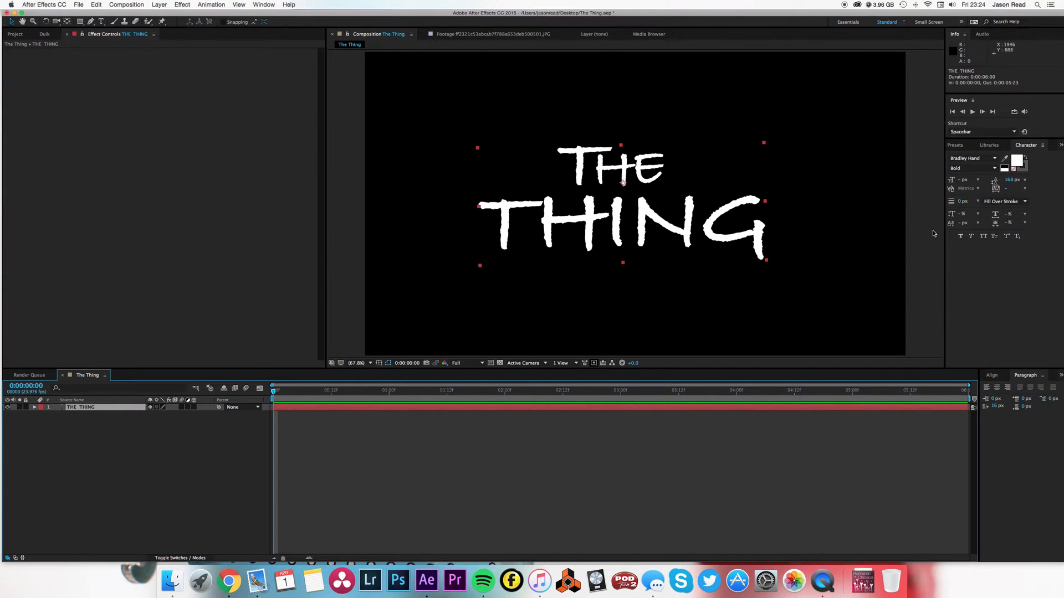
mouse_move(803, 441)
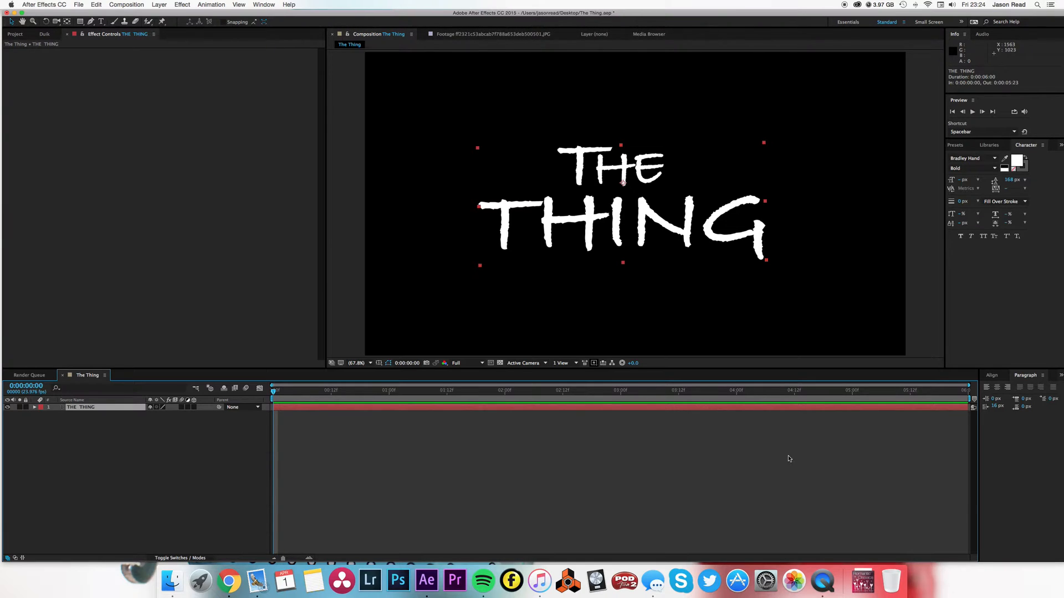
mouse_move(886, 278)
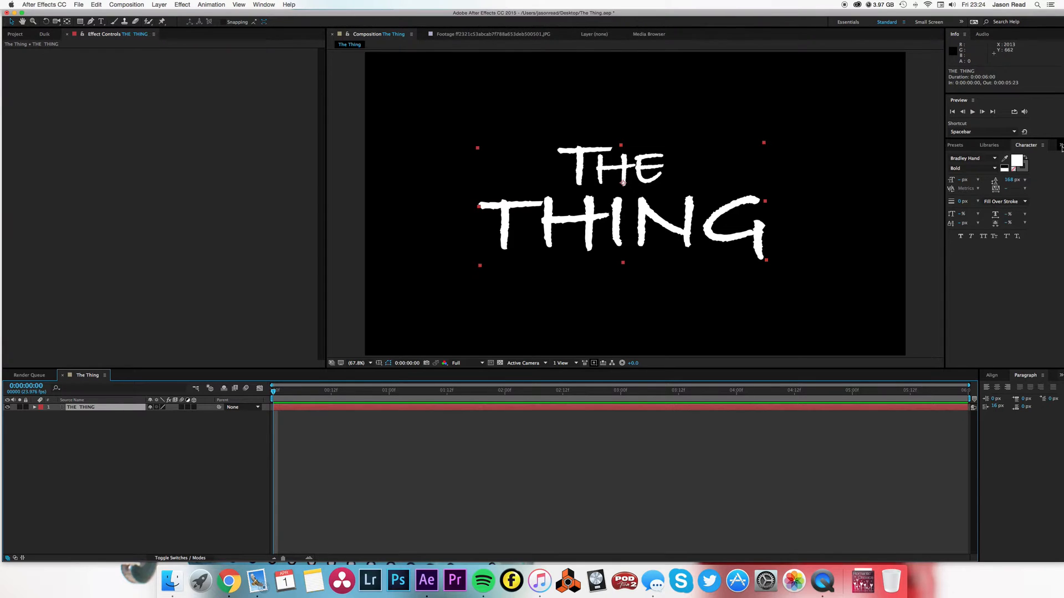
Apply Roughen Edges to the title and raise its Border to about 141
click(1043, 145)
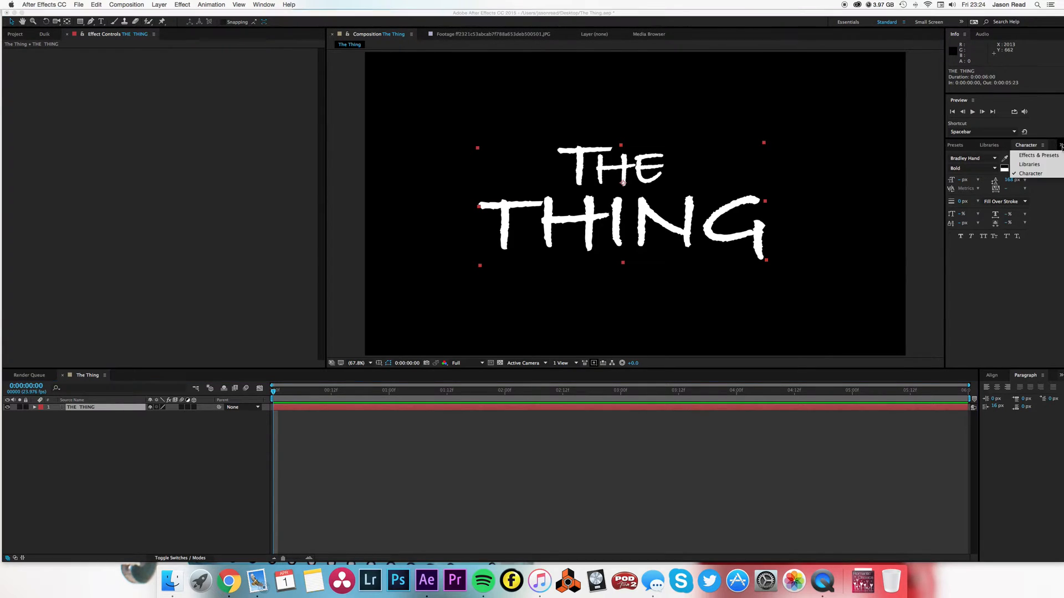
click(1037, 154)
text(roughen)
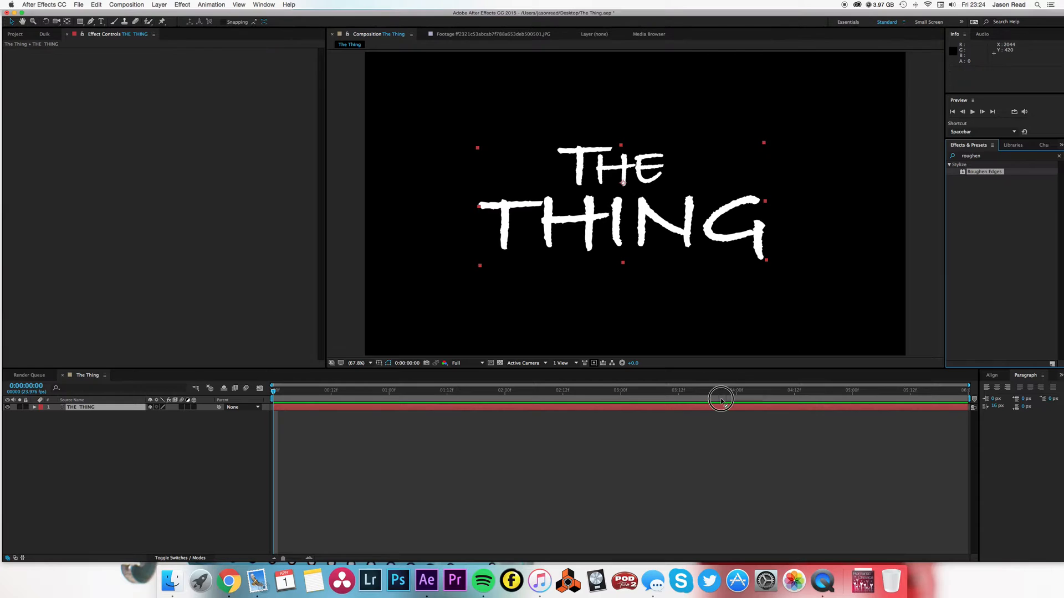
double_click(983, 172)
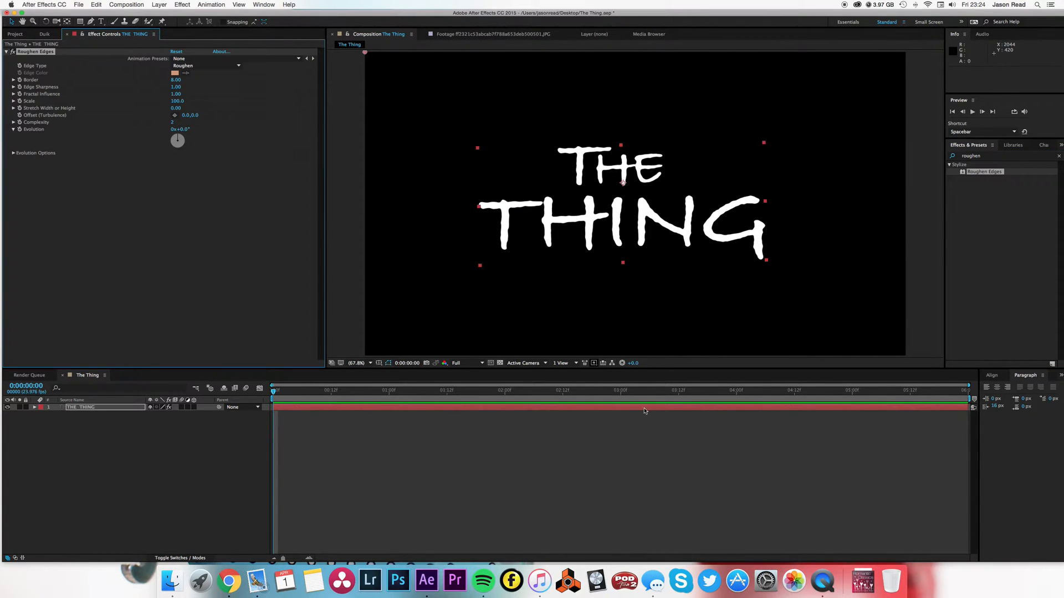
click(597, 393)
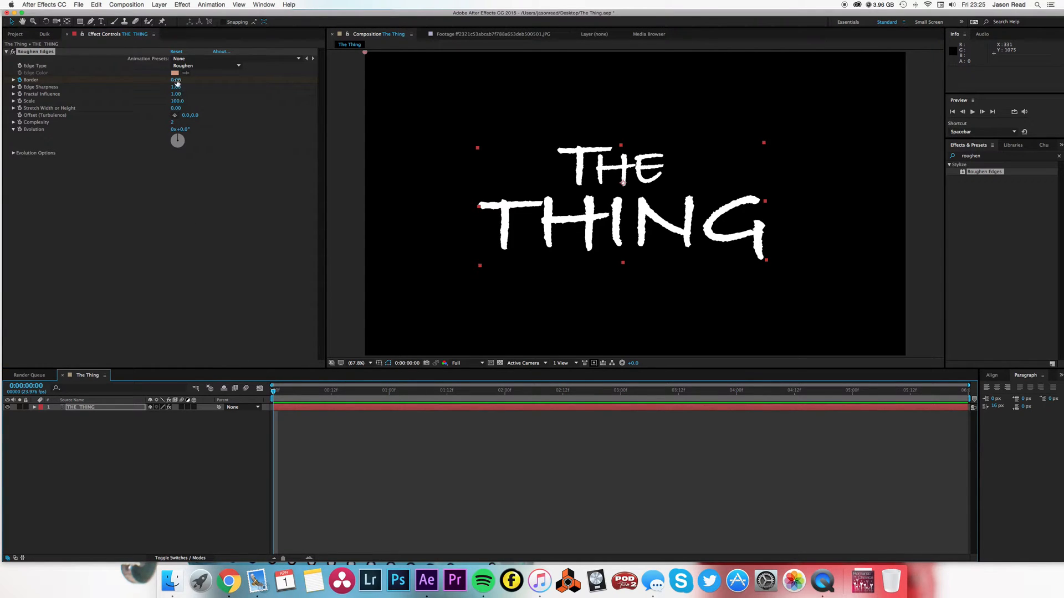
drag(177, 79, 231, 87)
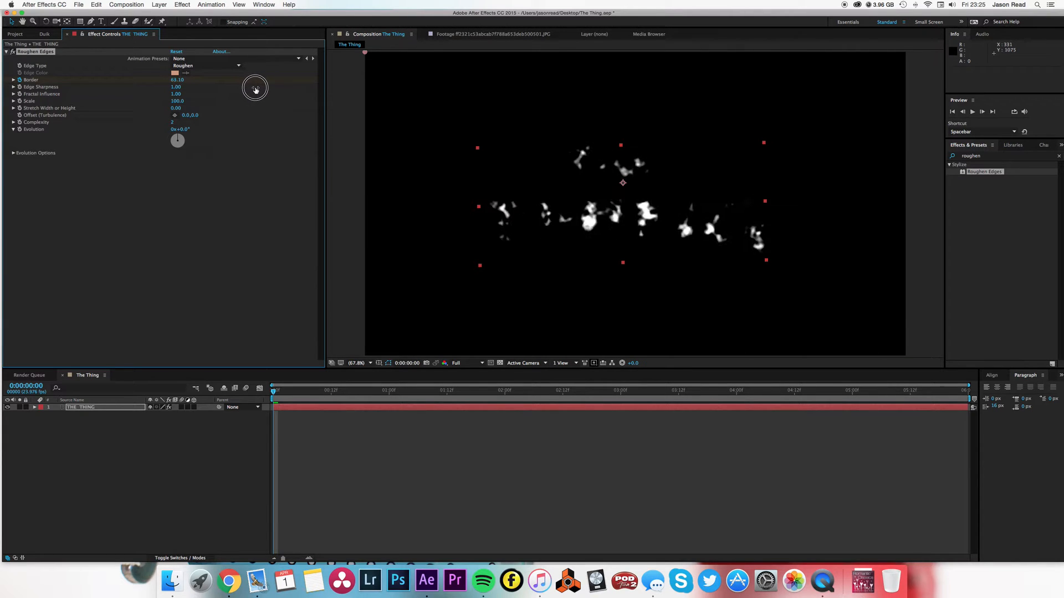
drag(255, 89, 285, 93)
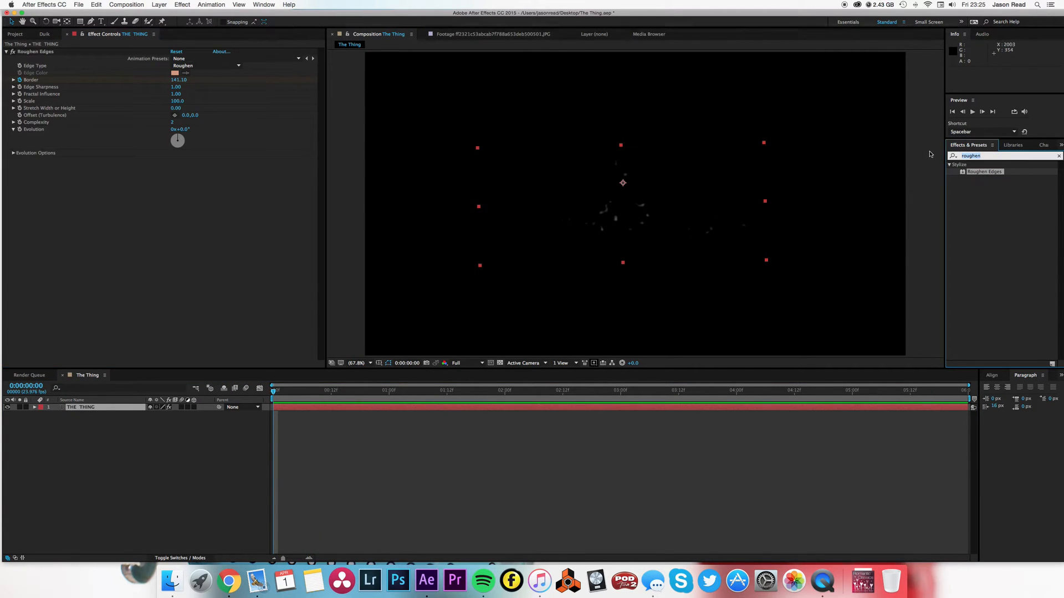
Apply CC Light Burst 2.5 to the title and lengthen its rays to 68
text(cc li)
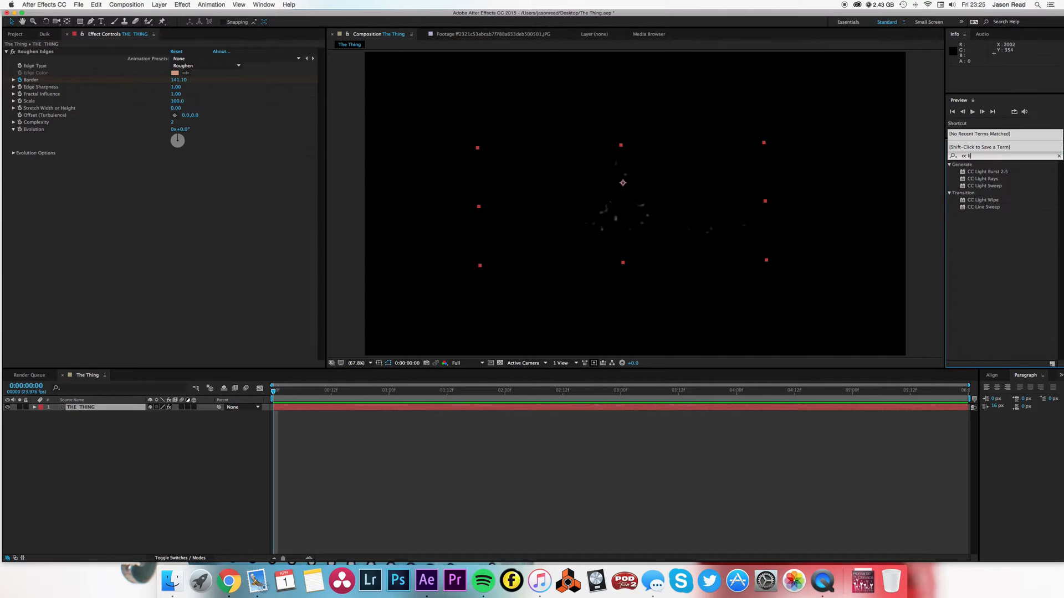
click(985, 171)
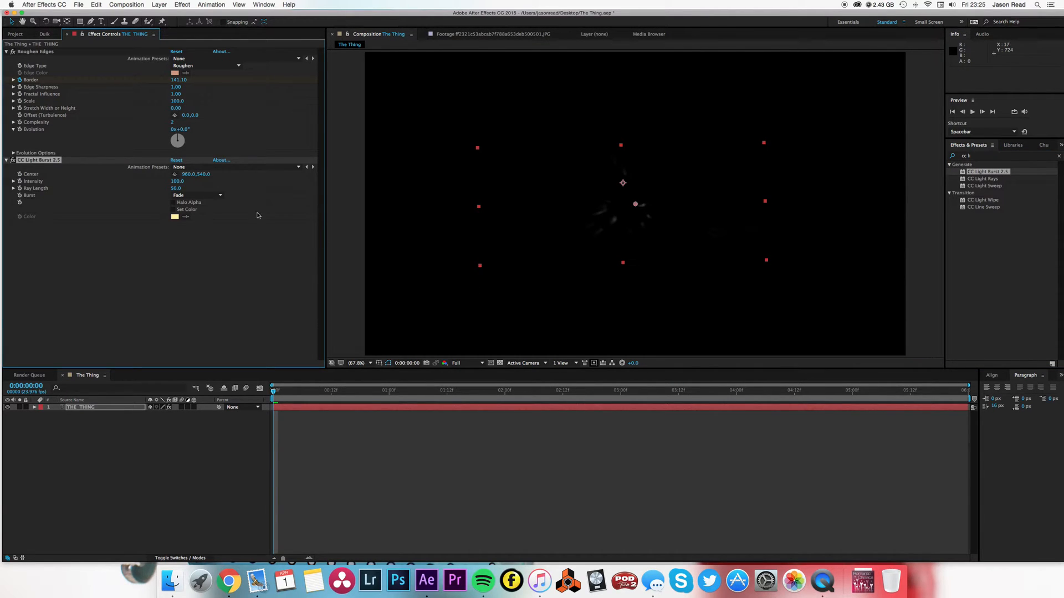
mouse_move(480, 198)
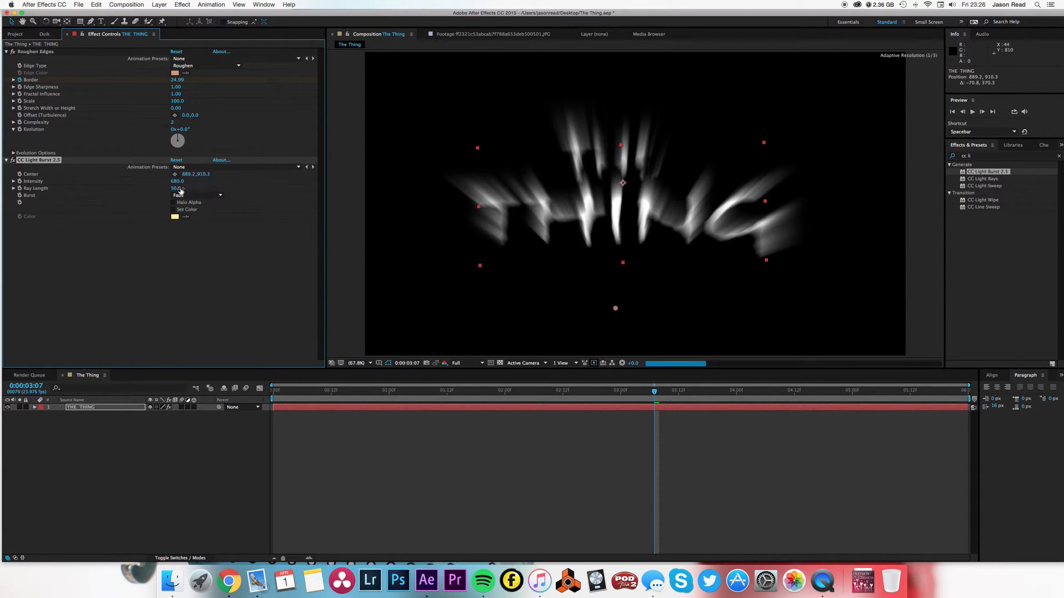
drag(177, 189, 190, 188)
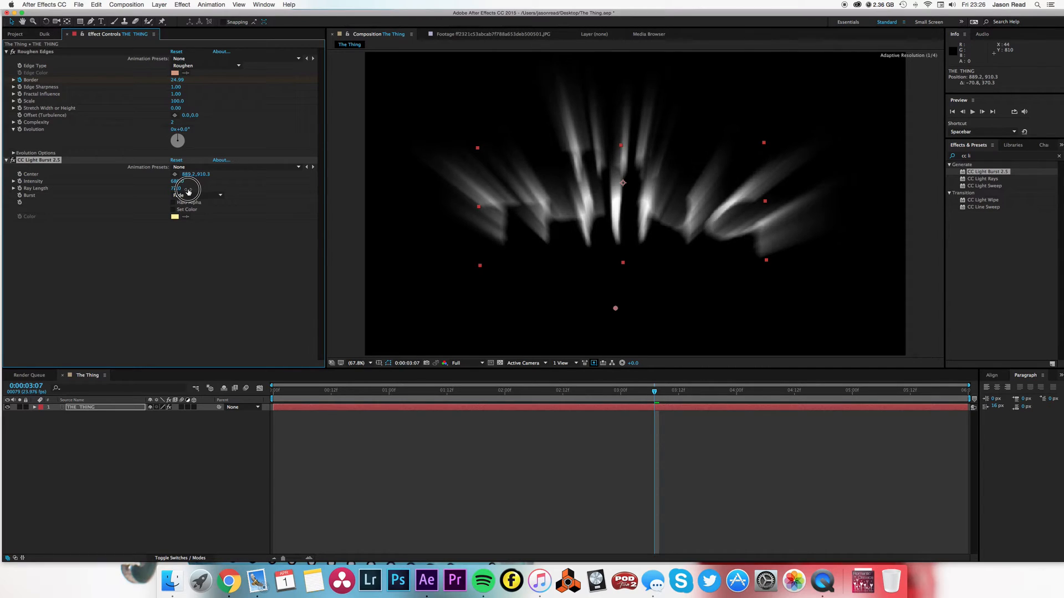
drag(184, 189, 200, 189)
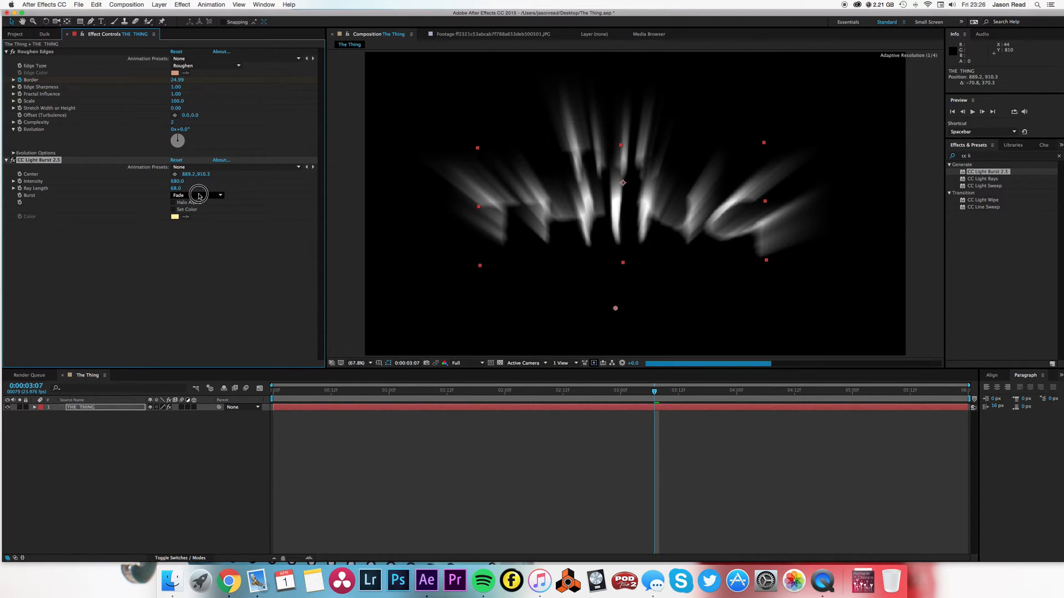
Keep the burst style on Fade and tint the rays pale yellow with Set Color
click(196, 195)
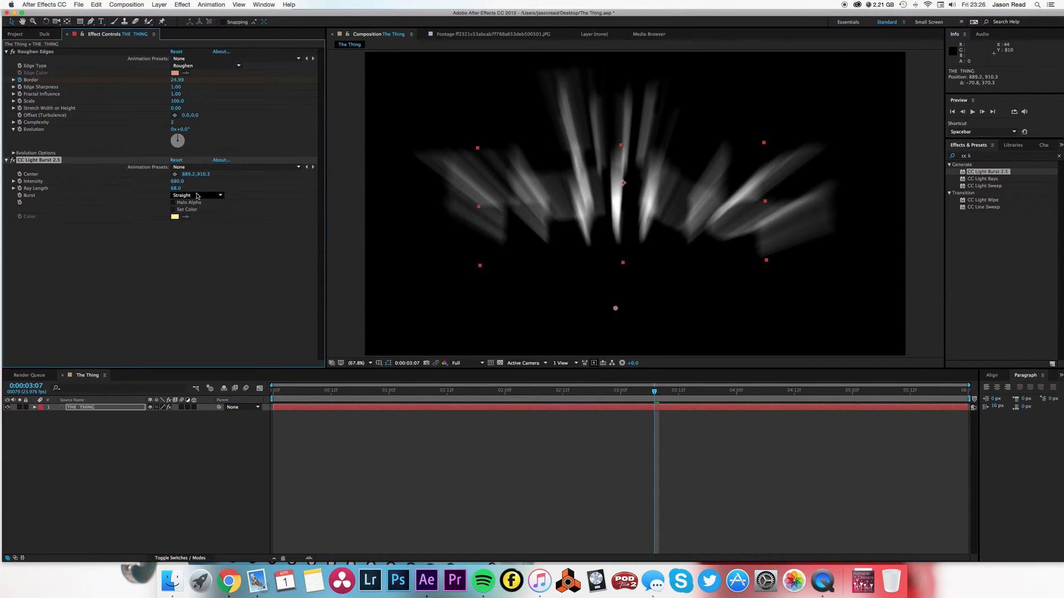
click(197, 196)
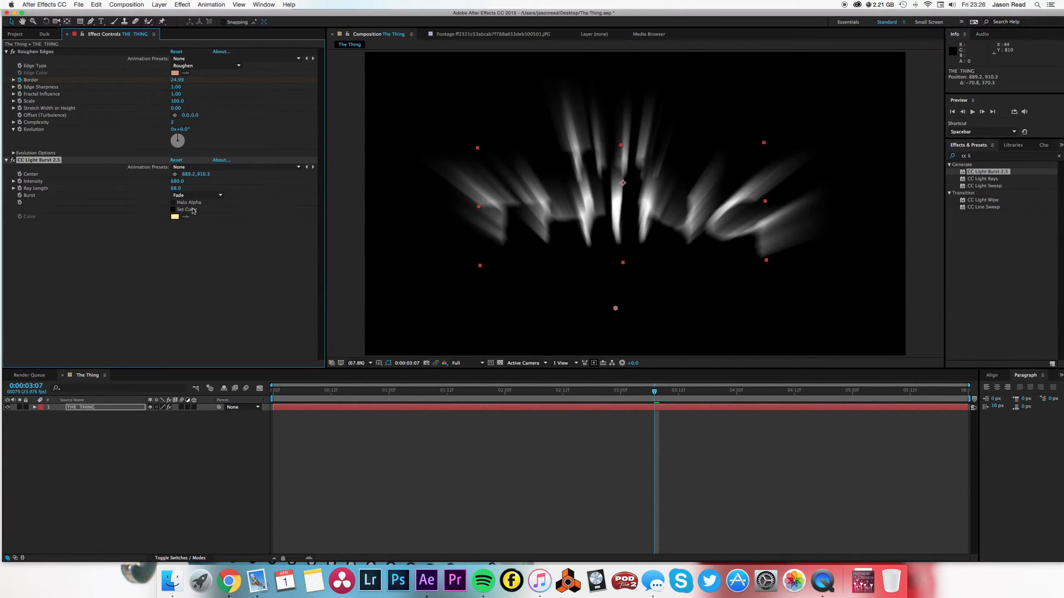
click(197, 209)
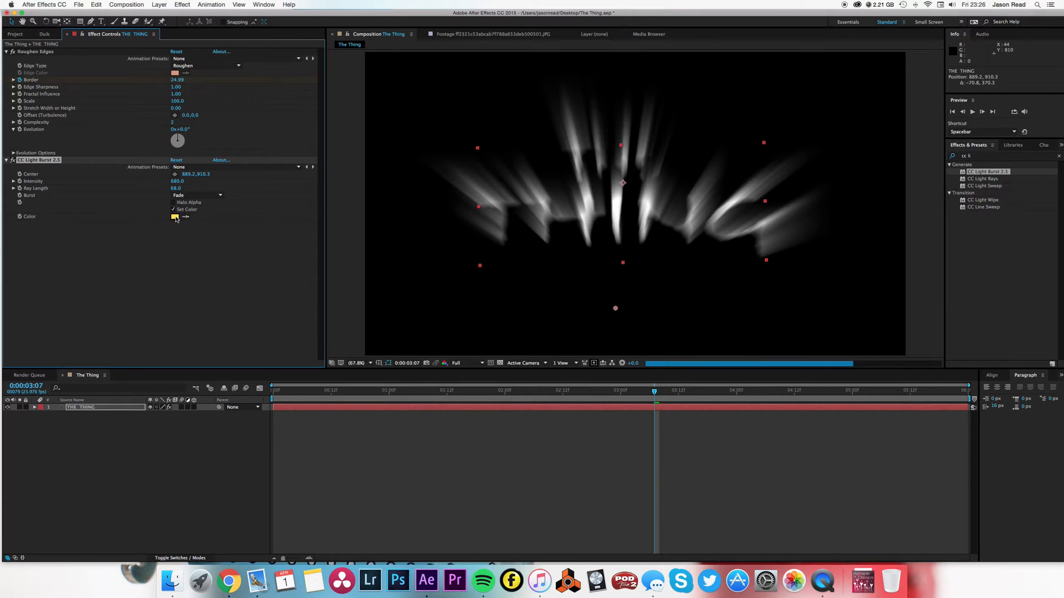
click(174, 216)
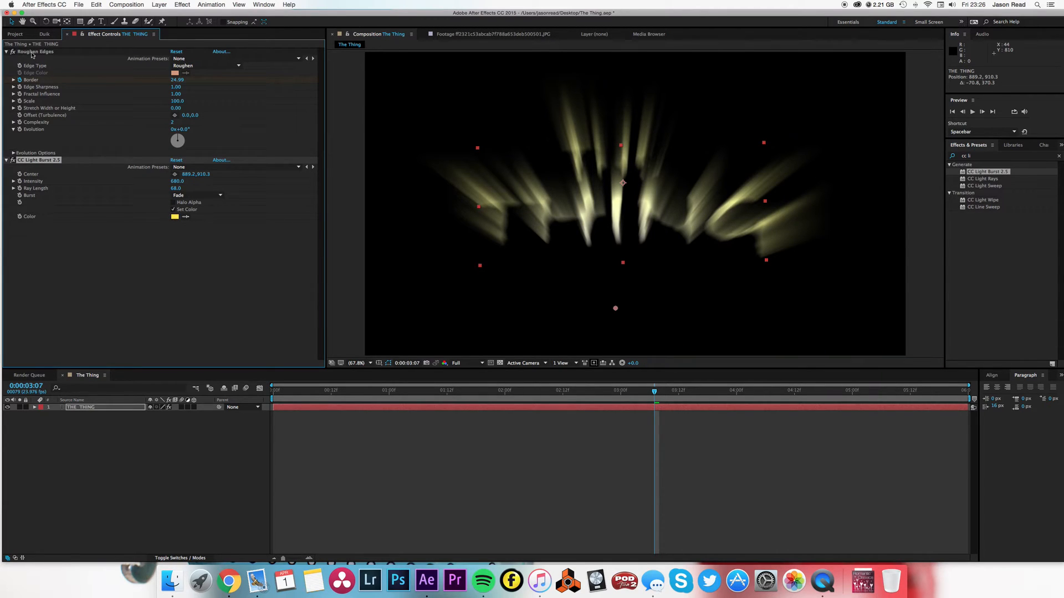
Tint the light burst rays blue from the poster image, then delete the poster layer
click(15, 34)
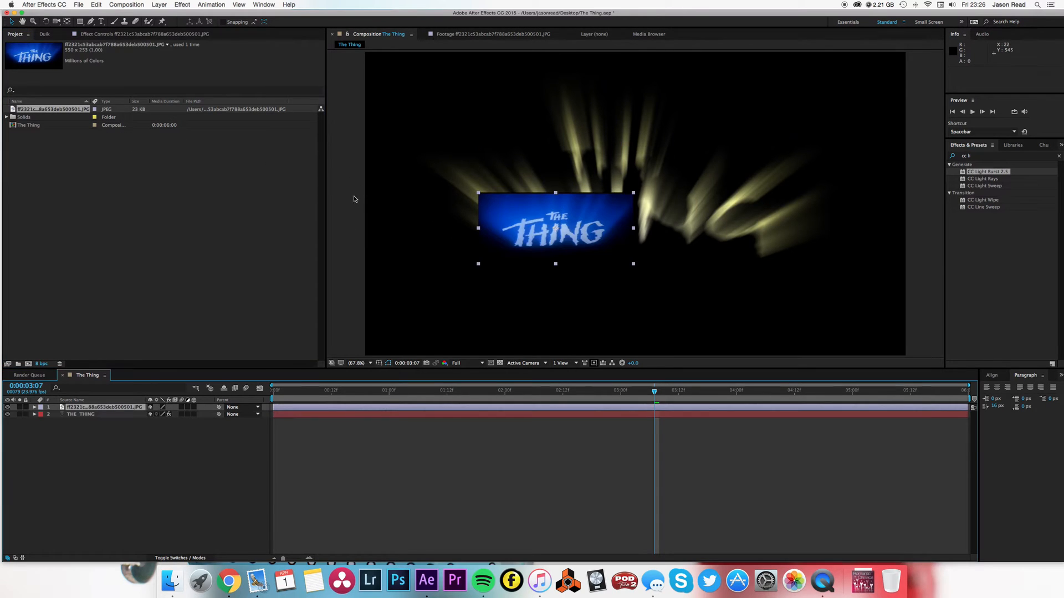
mouse_move(302, 340)
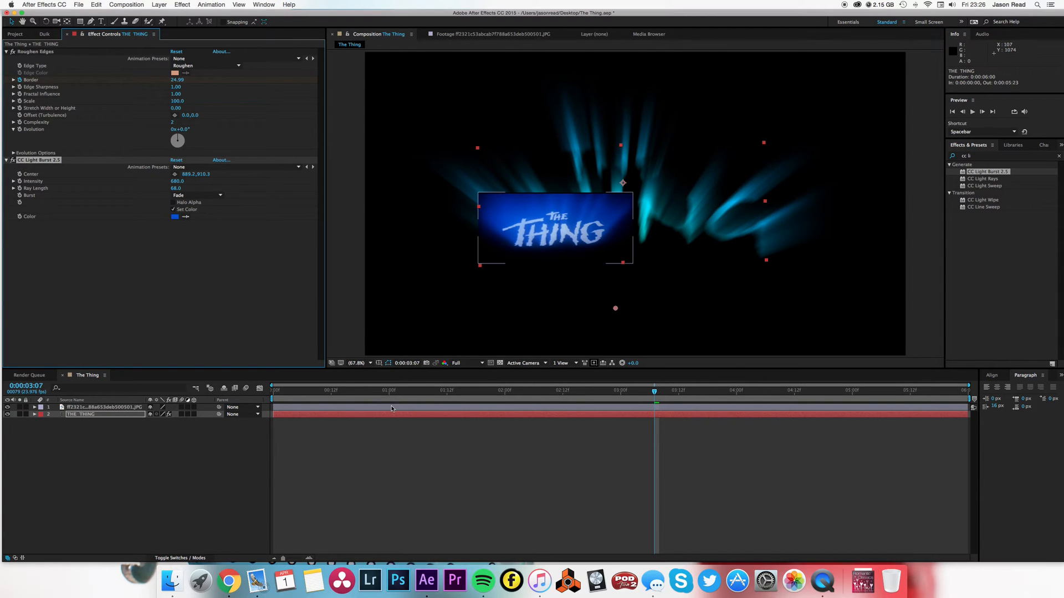
click(102, 407)
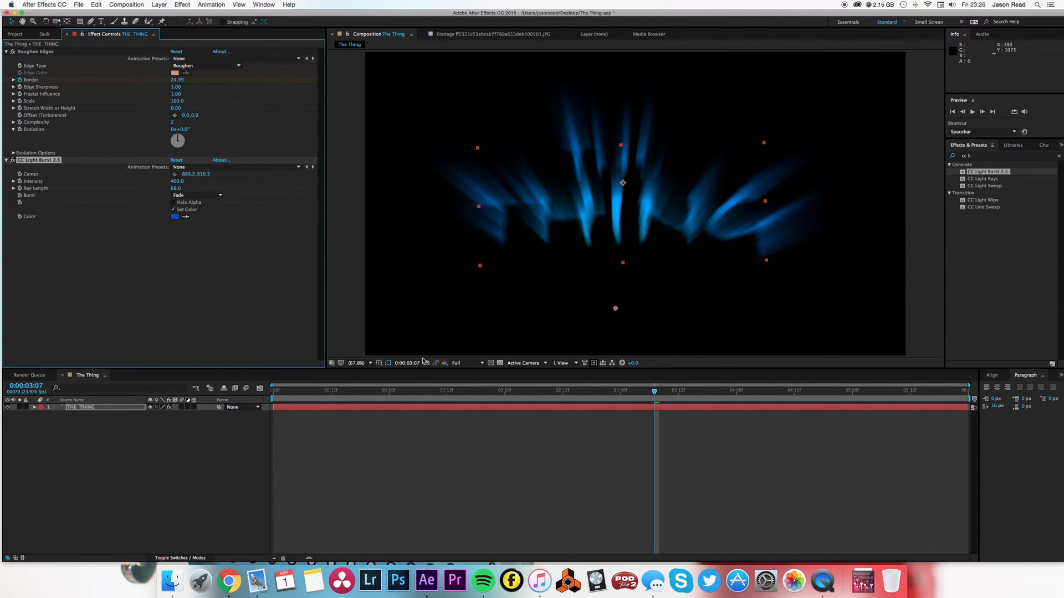
mouse_move(396, 395)
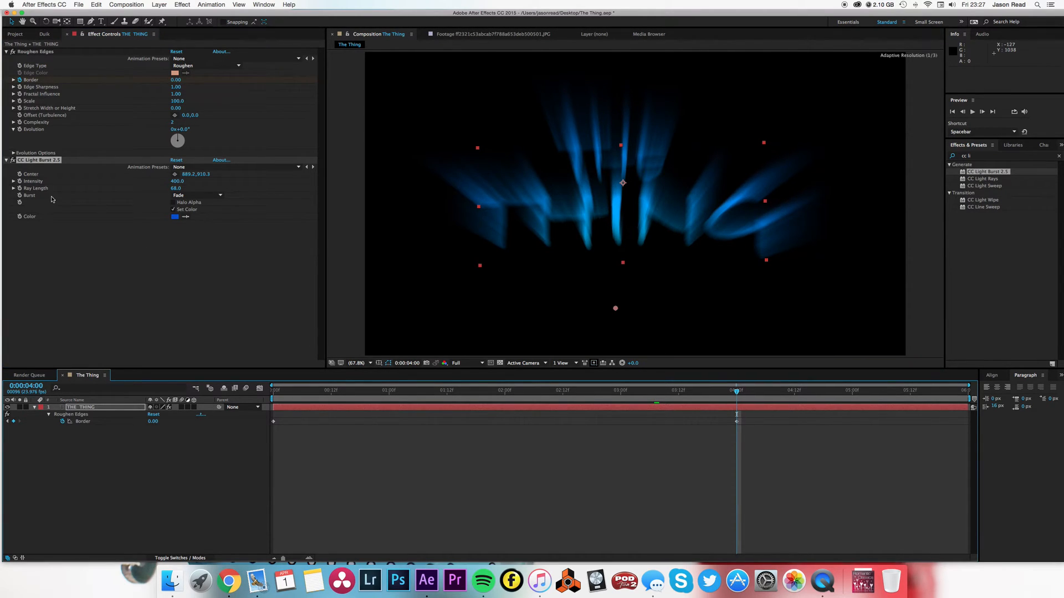
Keyframe the Roughen Edges Border downward over time so the letters emerge, then duplicate the title
click(258, 389)
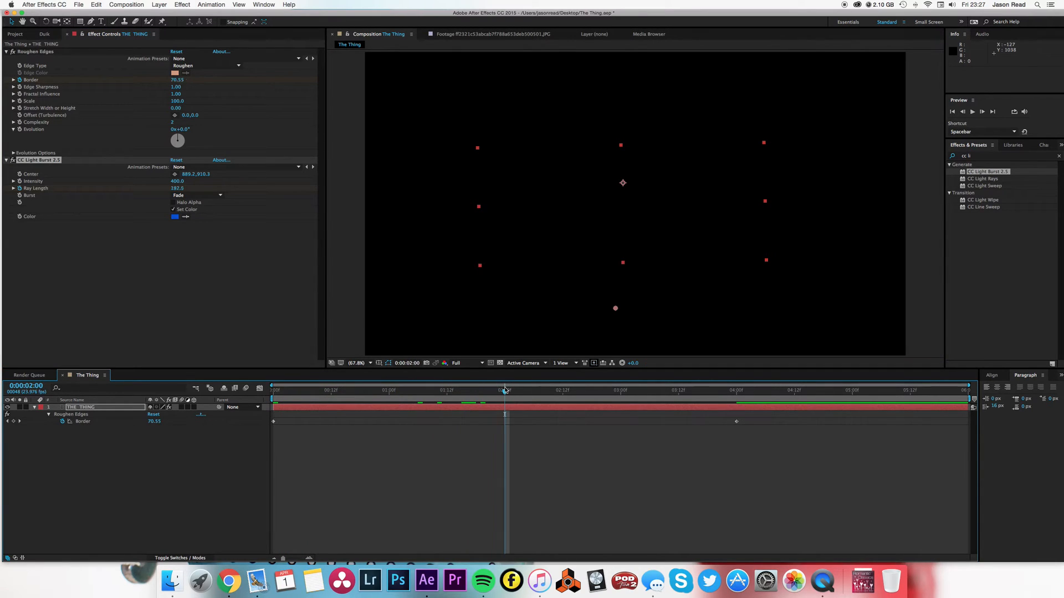
mouse_move(504, 390)
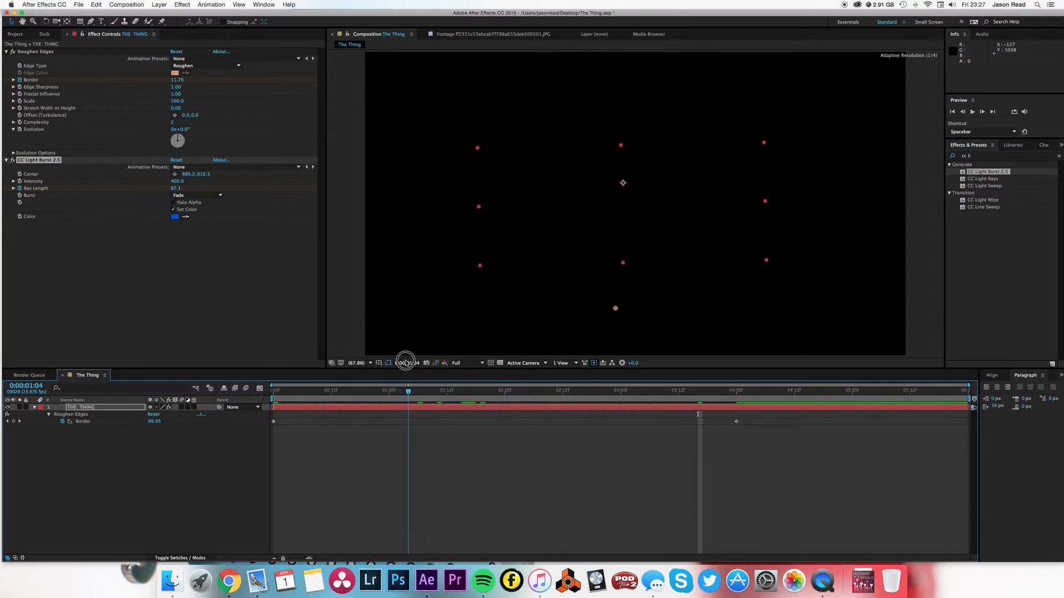
drag(176, 188, 176, 189)
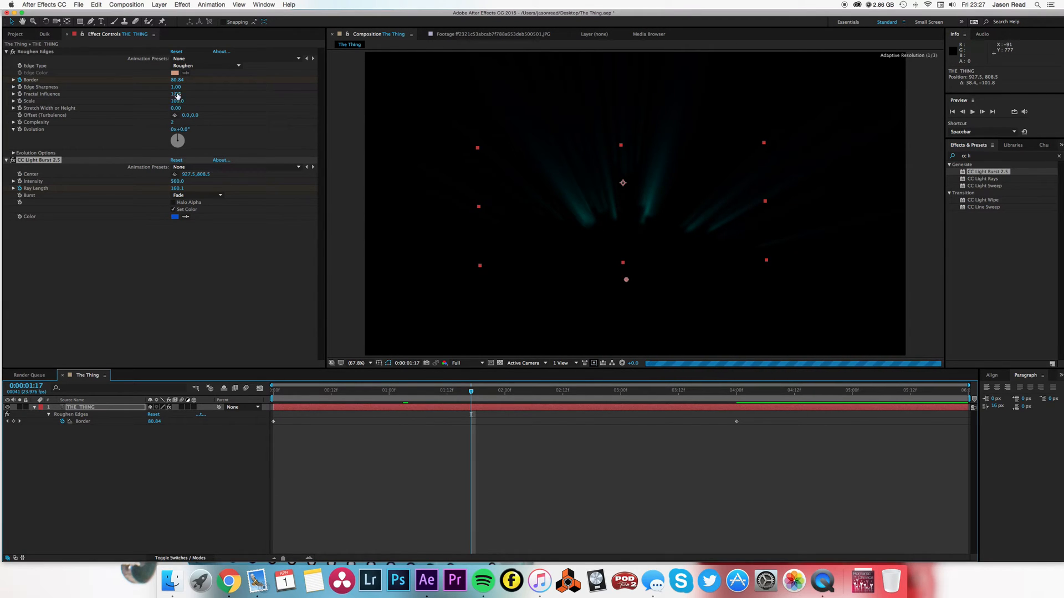
drag(177, 80, 175, 88)
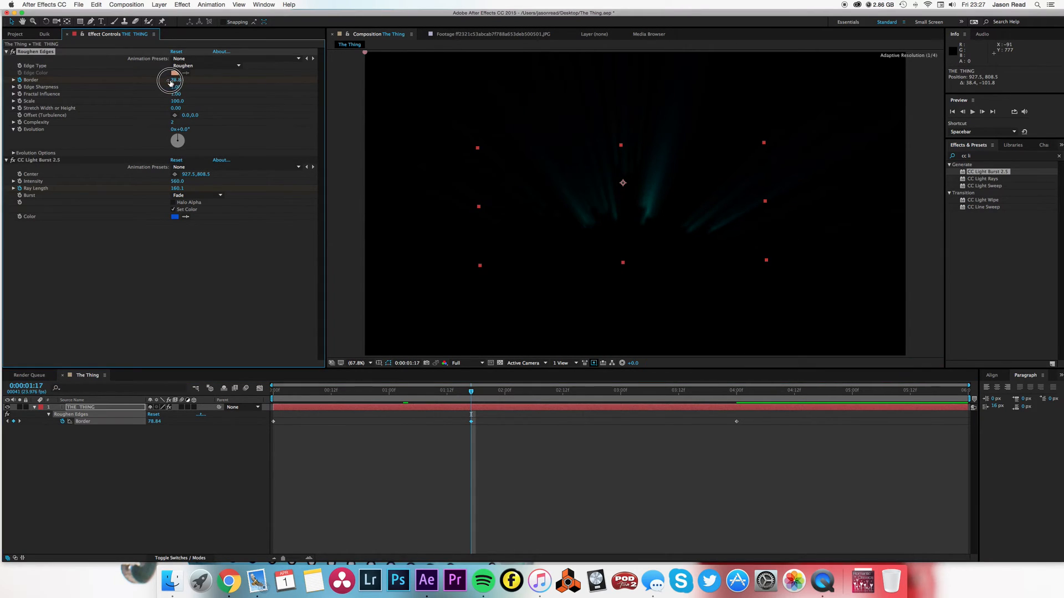
drag(172, 81, 120, 93)
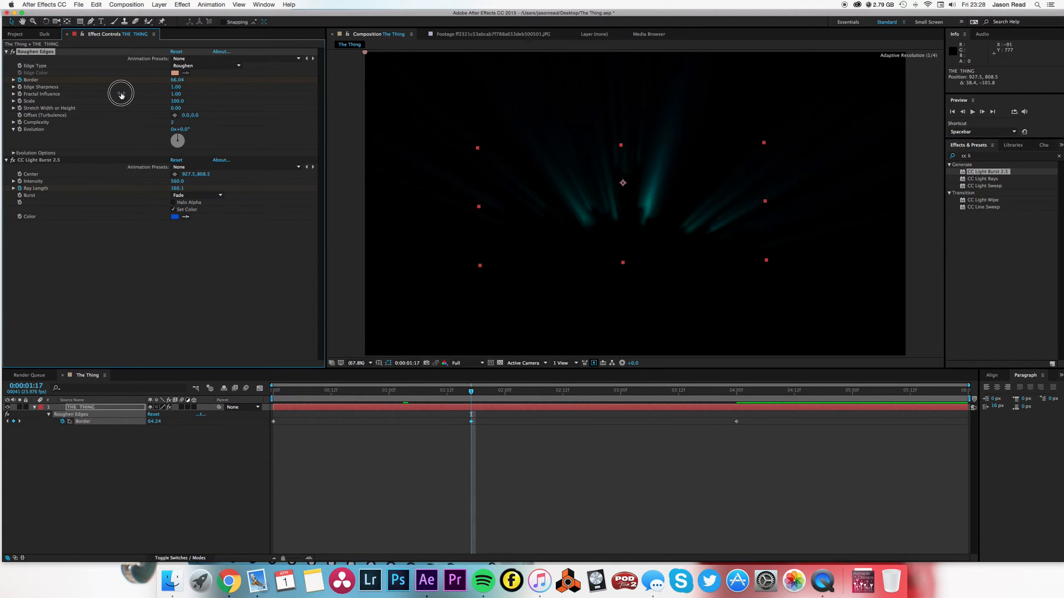
drag(121, 93, 121, 93)
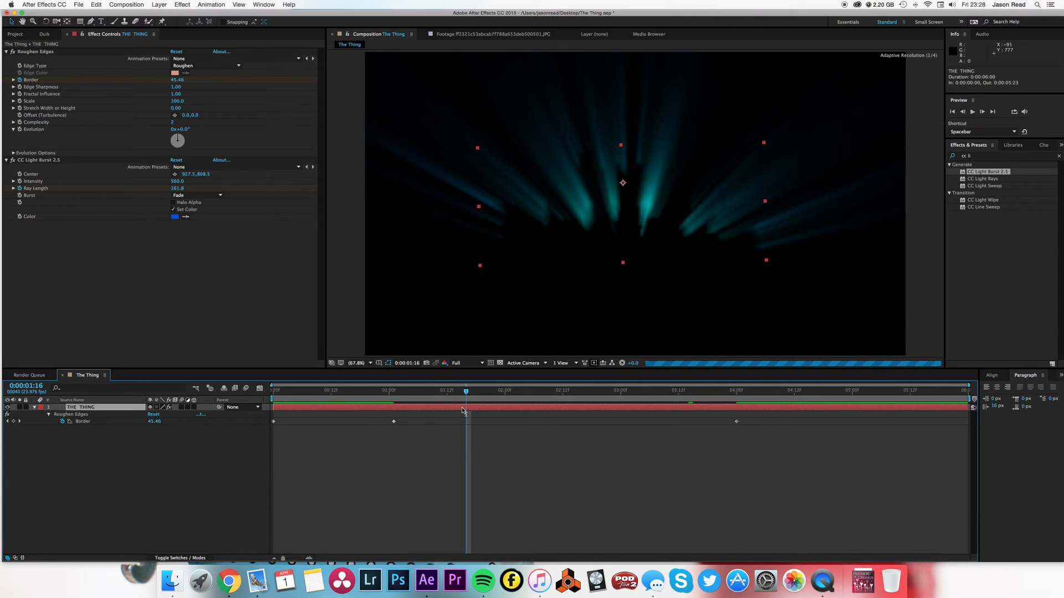
key(cmd+d)
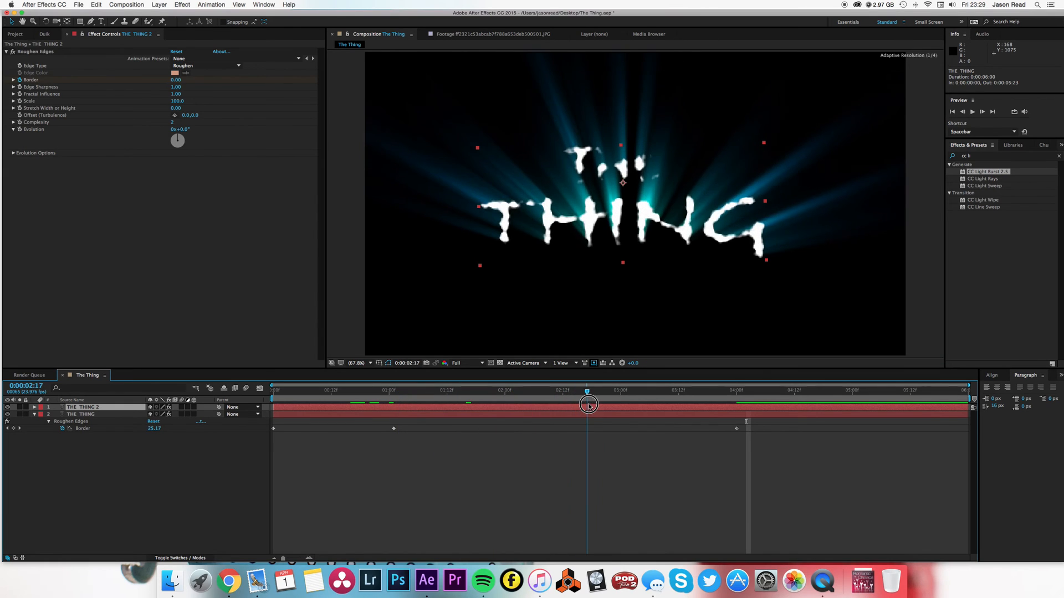
Open the Layer menu in the menu bar
click(159, 4)
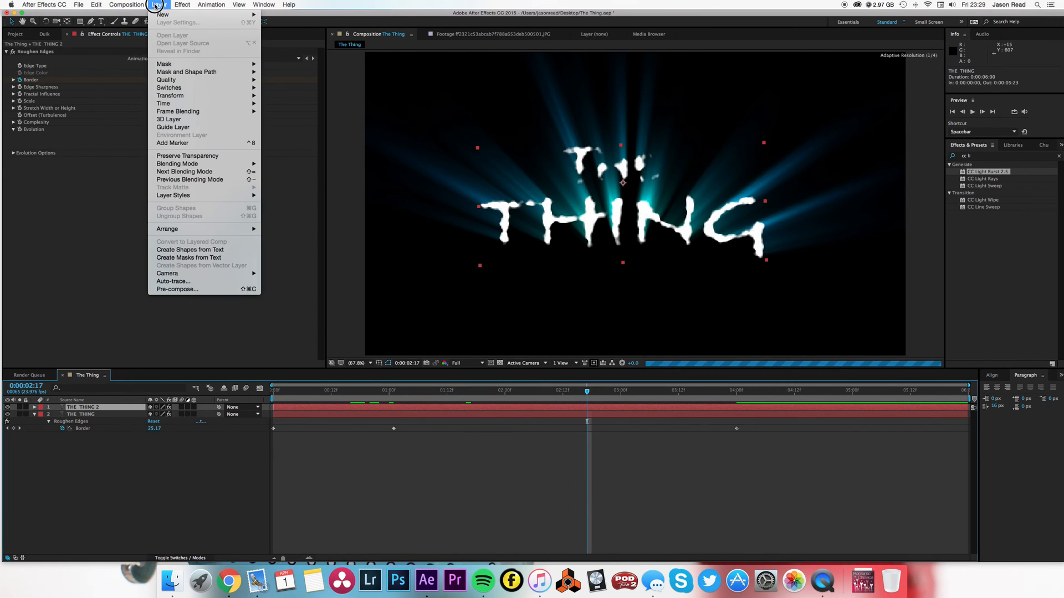
Add an adjustment layer above both titles and search the effects library for 'glo'
click(159, 5)
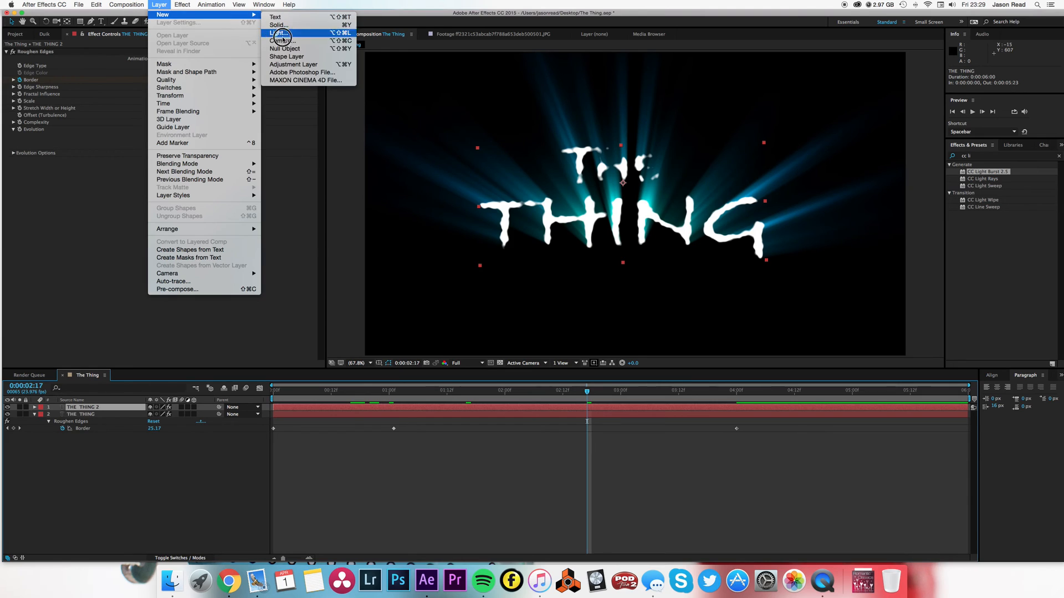
click(293, 64)
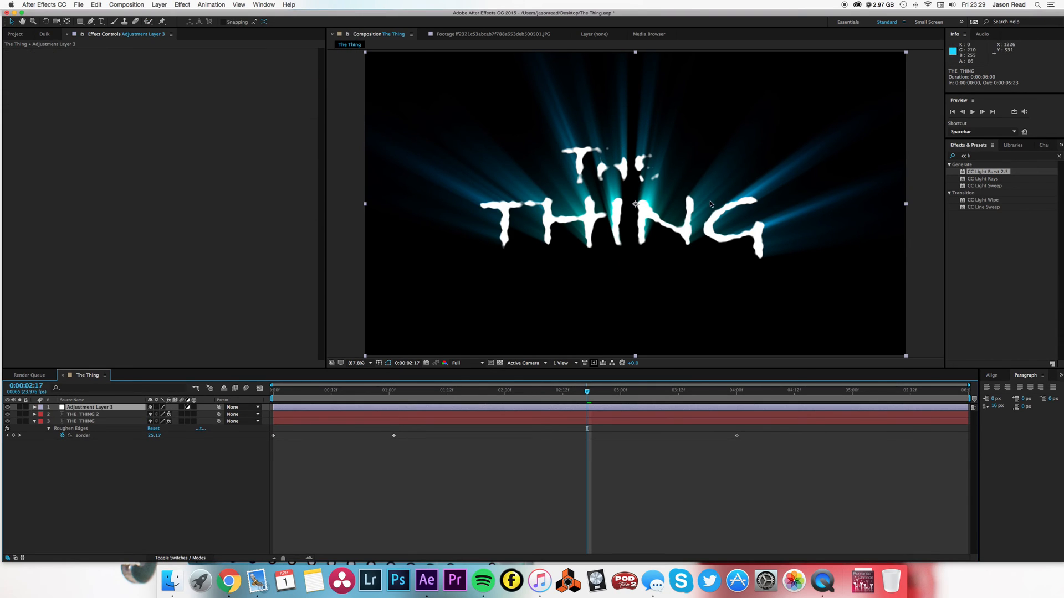
click(994, 156)
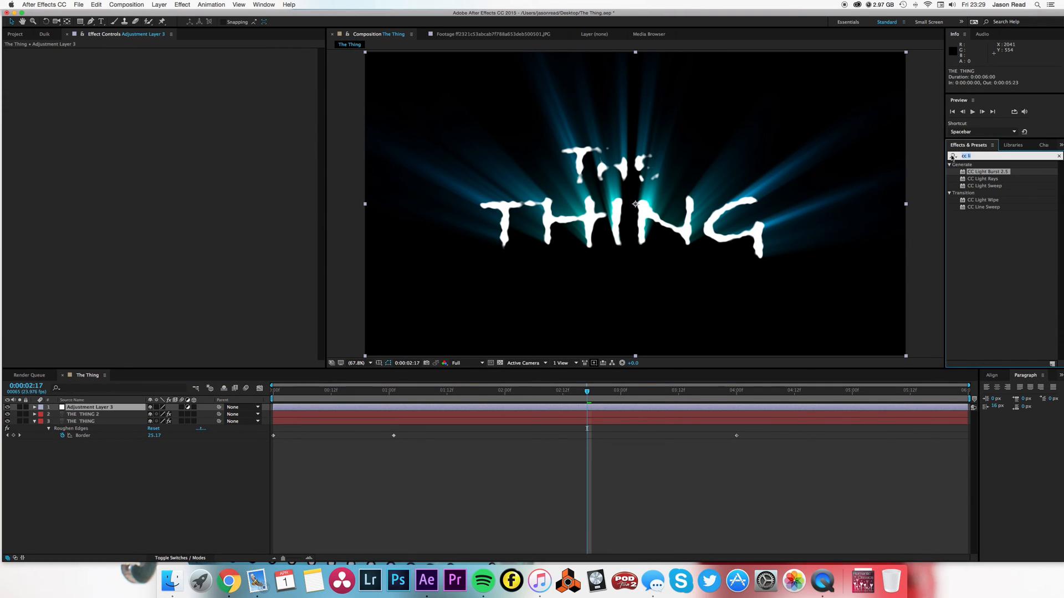
text(glop)
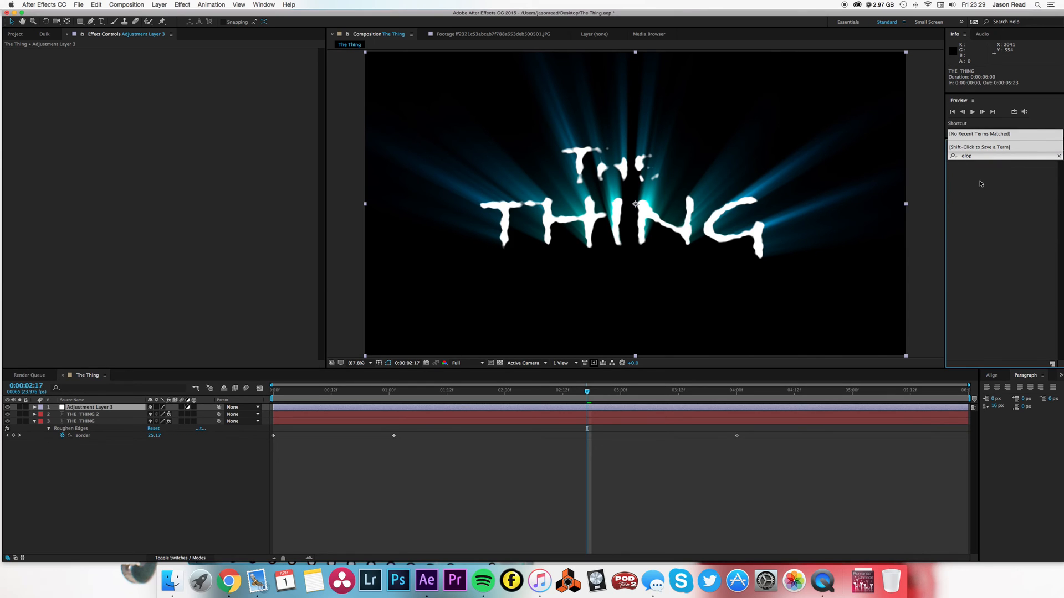
text(glo)
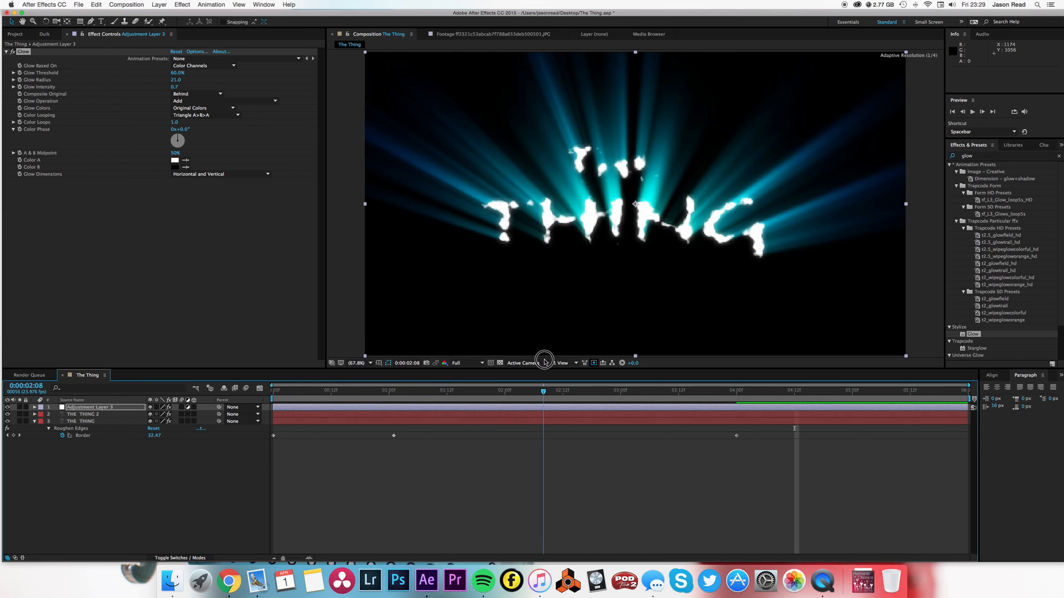
mouse_move(282, 308)
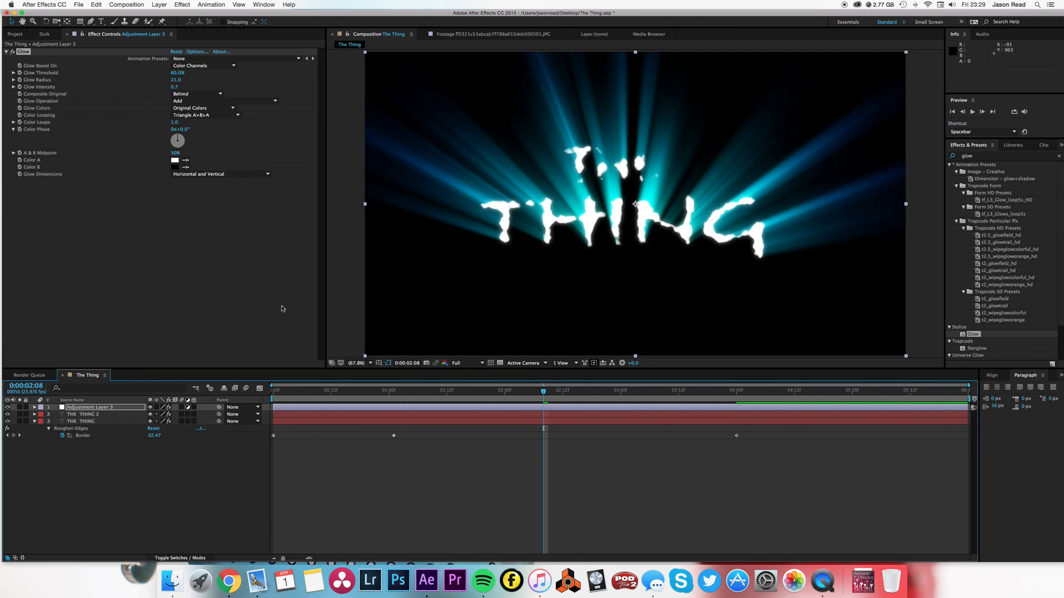
mouse_move(807, 27)
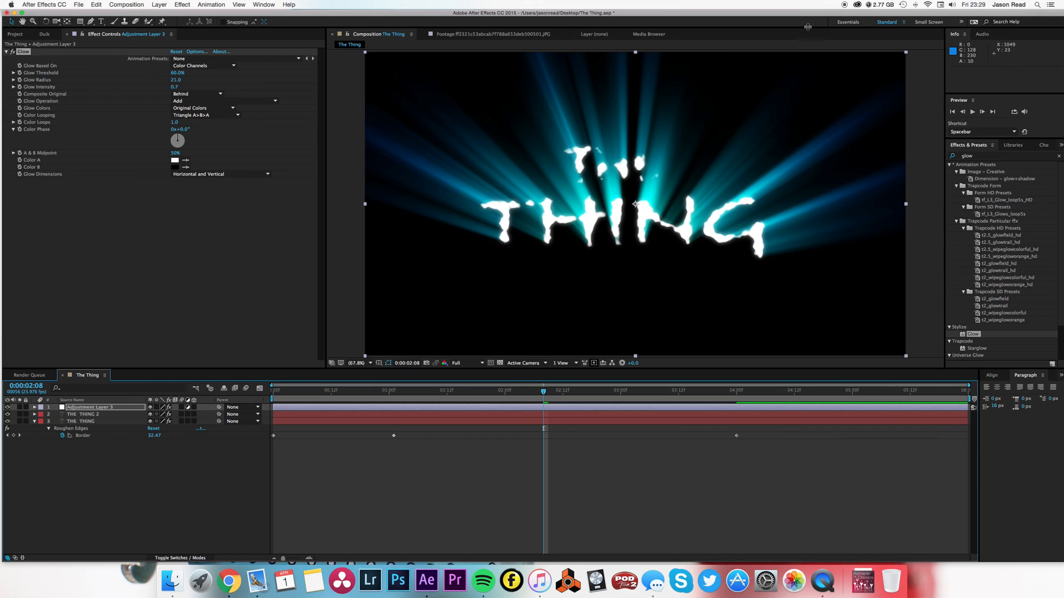